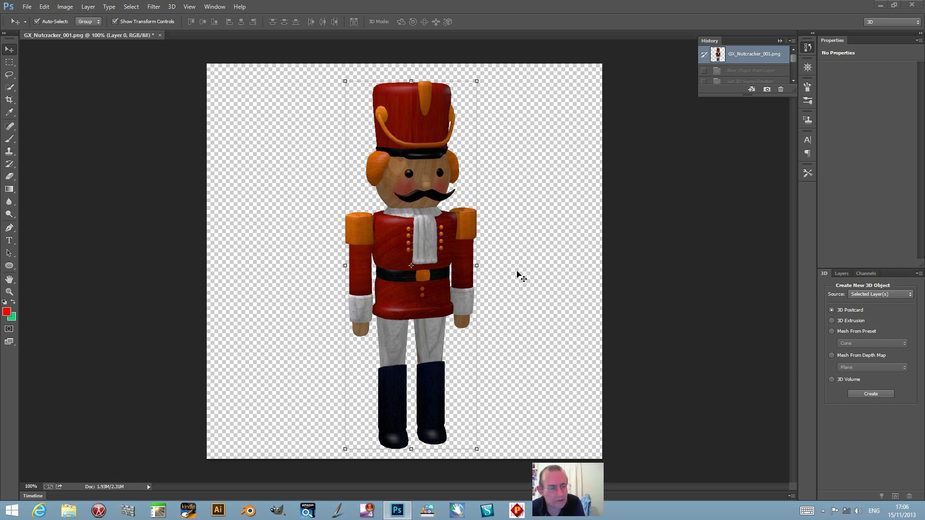
{"action": "mouse_move", "coordinate": [532, 107]}
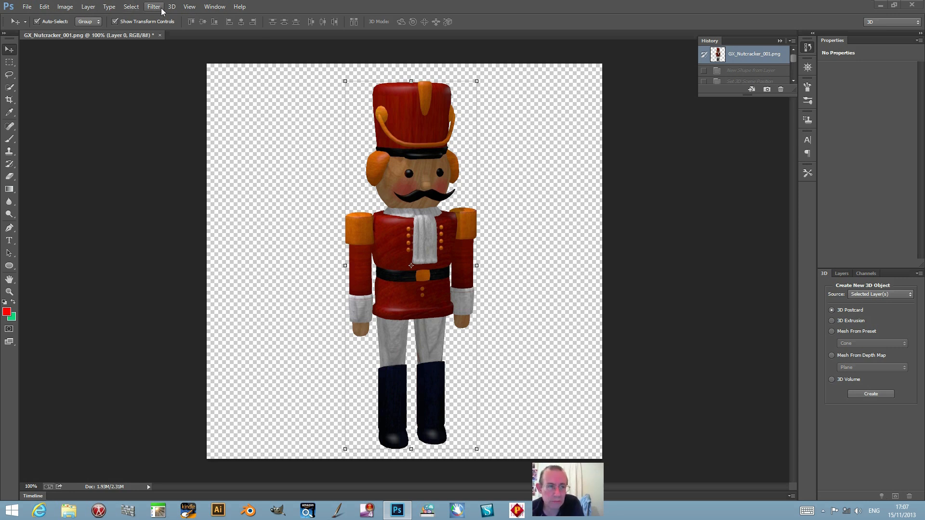
Browse the 3D and File menus, cancel File > Open, and return to the 3D menu
{"action": "left_click", "coordinate": [172, 7]}
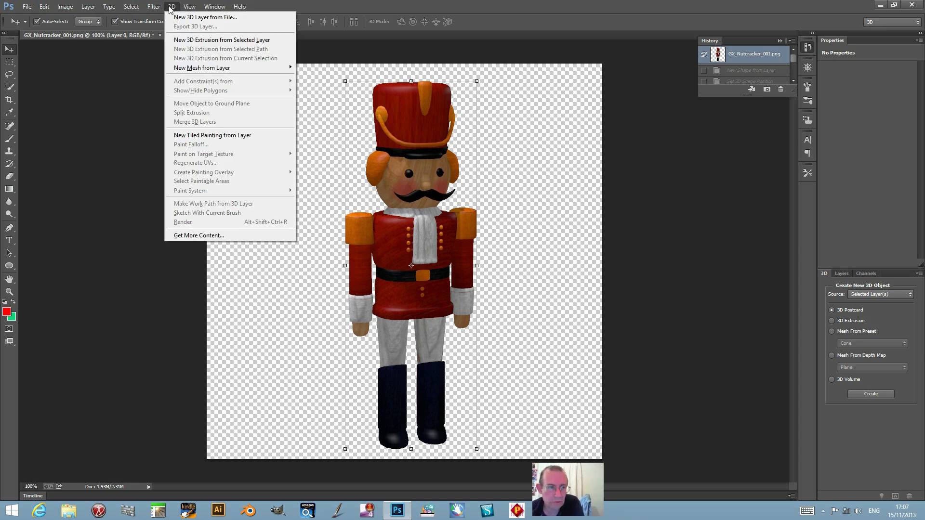
{"action": "left_click", "coordinate": [27, 7]}
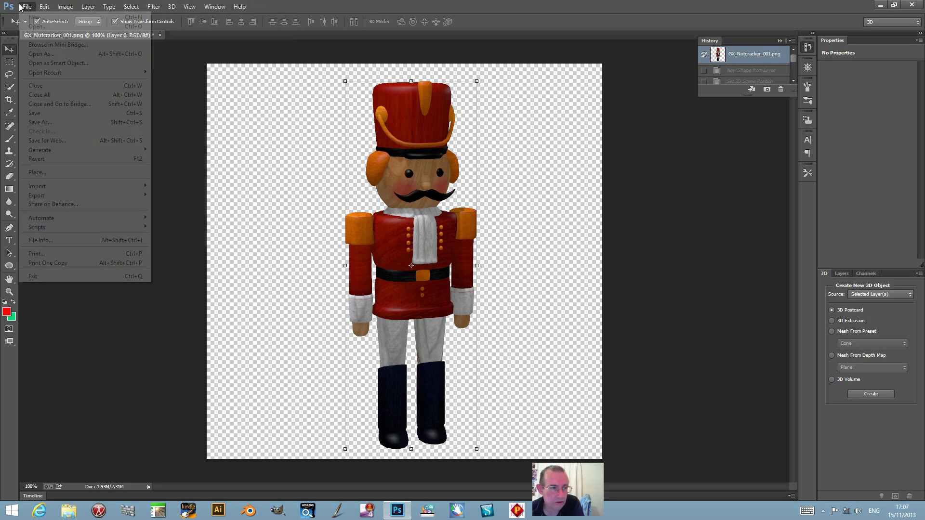
{"action": "left_click", "coordinate": [36, 26]}
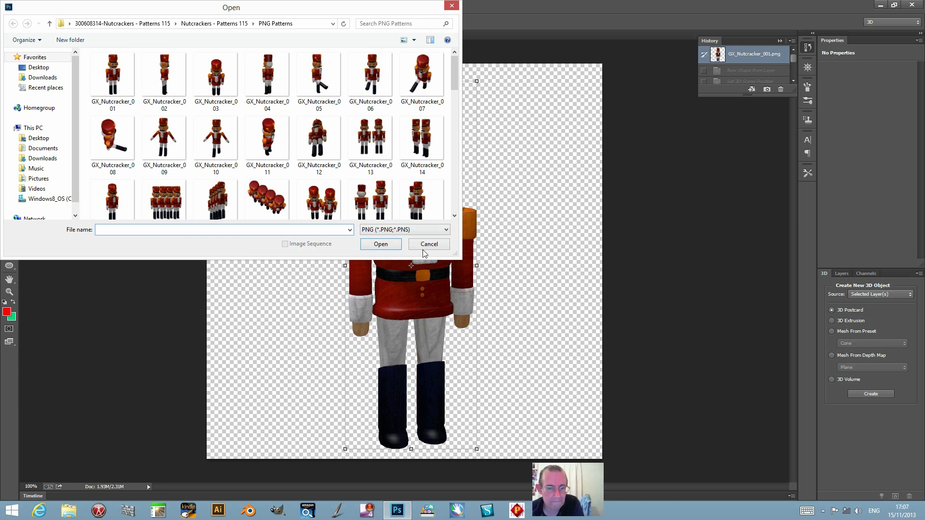
{"action": "left_click", "coordinate": [171, 7]}
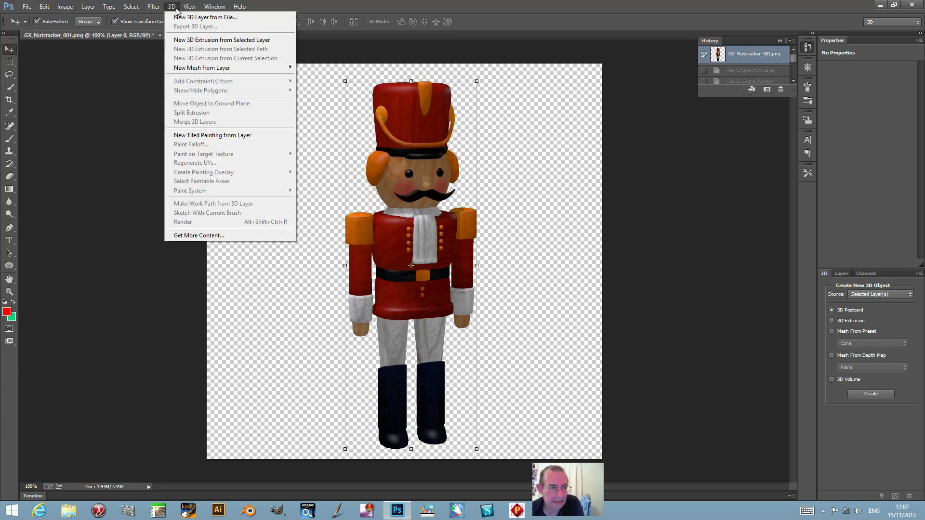
{"action": "mouse_move", "coordinate": [201, 67]}
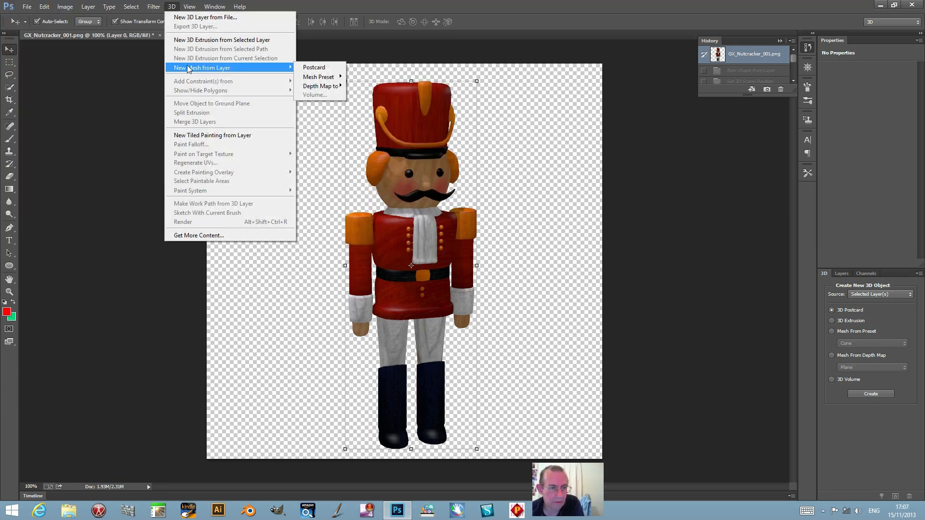
{"action": "mouse_move", "coordinate": [318, 77]}
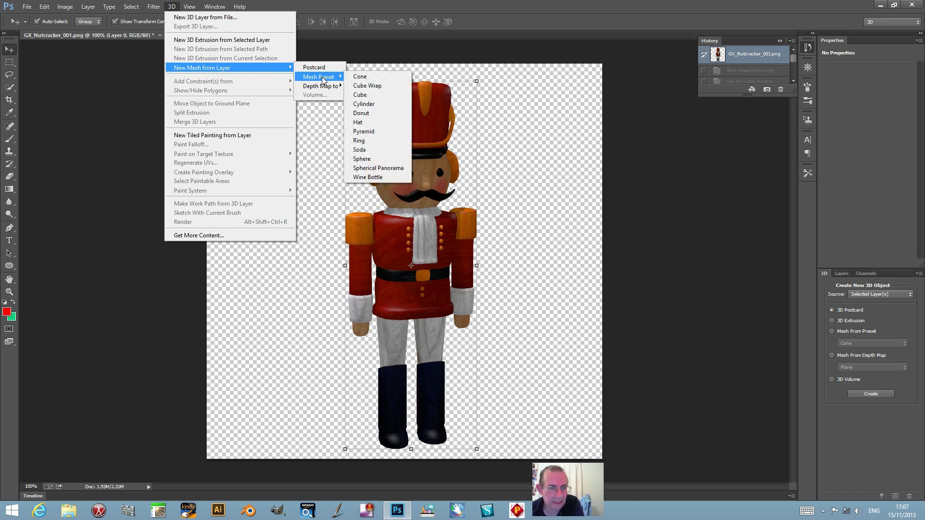
{"action": "mouse_move", "coordinate": [367, 86]}
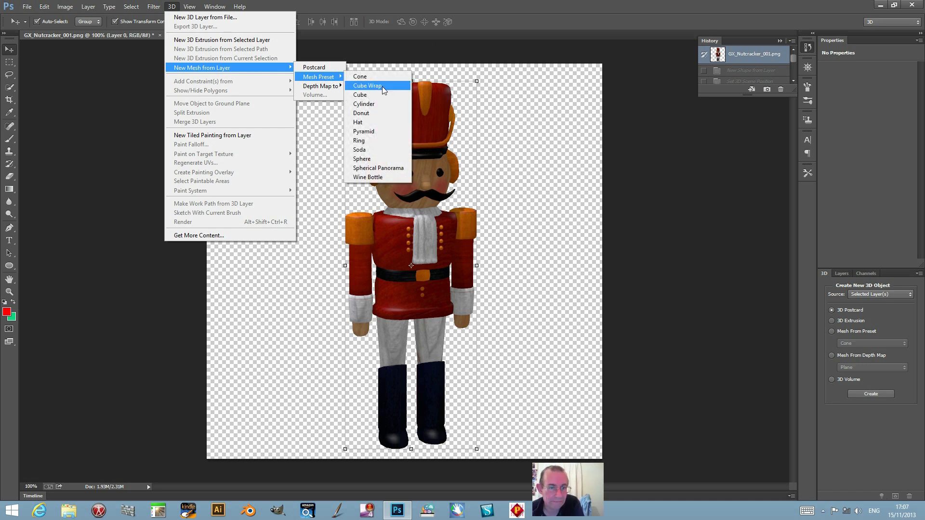
Create a Cube Wrap mesh preset from the nutcracker layer
{"action": "left_click", "coordinate": [367, 85]}
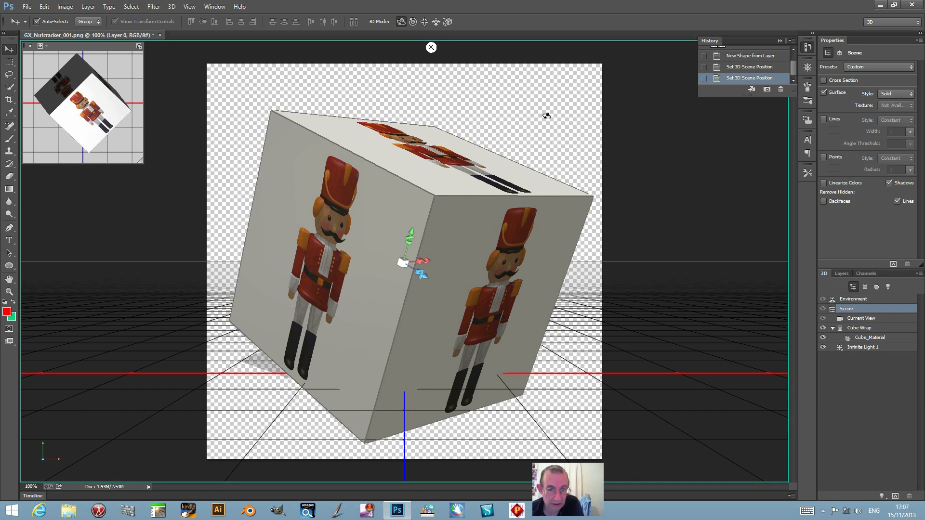
Rotate the cube to reveal its top and side faces, leaving a nutcracker face diagonal
{"action": "left_click_drag", "start_coordinate": [545, 114], "coordinate": [568, 156]}
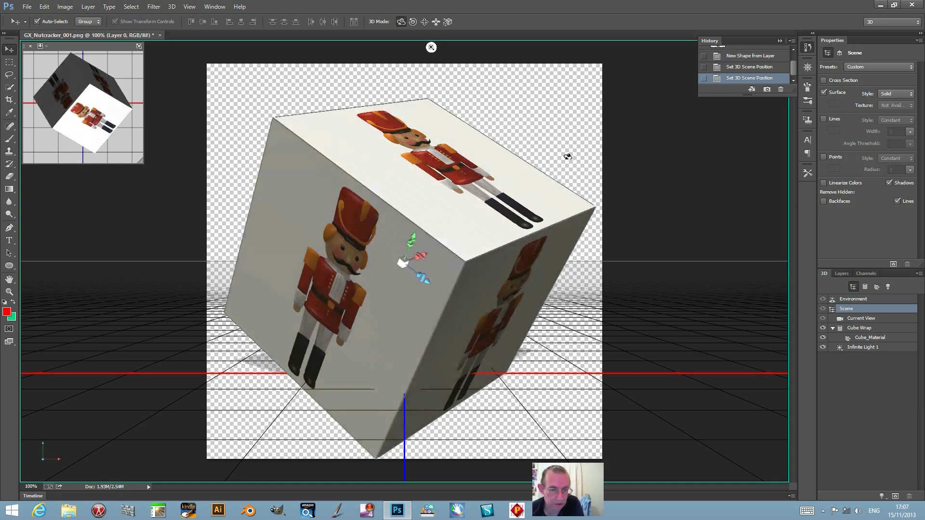
{"action": "left_click_drag", "start_coordinate": [567, 157], "coordinate": [499, 234]}
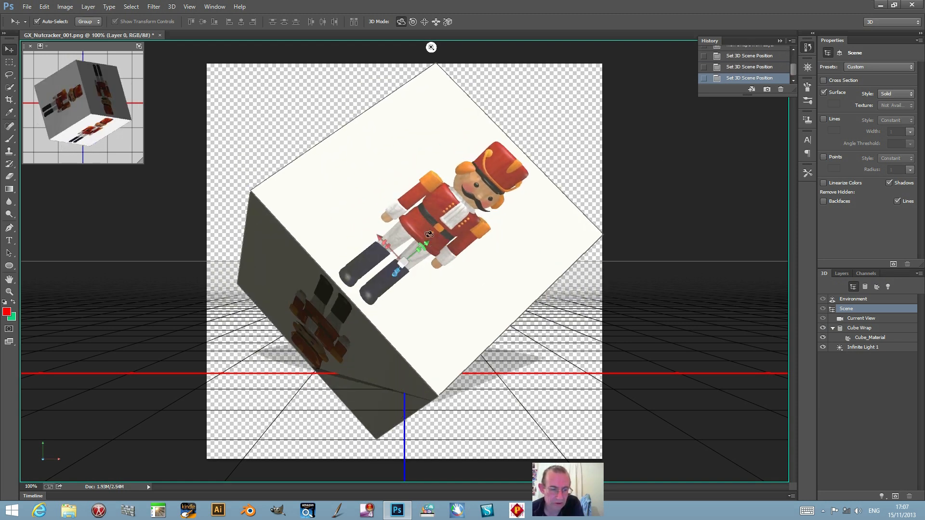
{"action": "left_click_drag", "start_coordinate": [431, 236], "coordinate": [407, 266]}
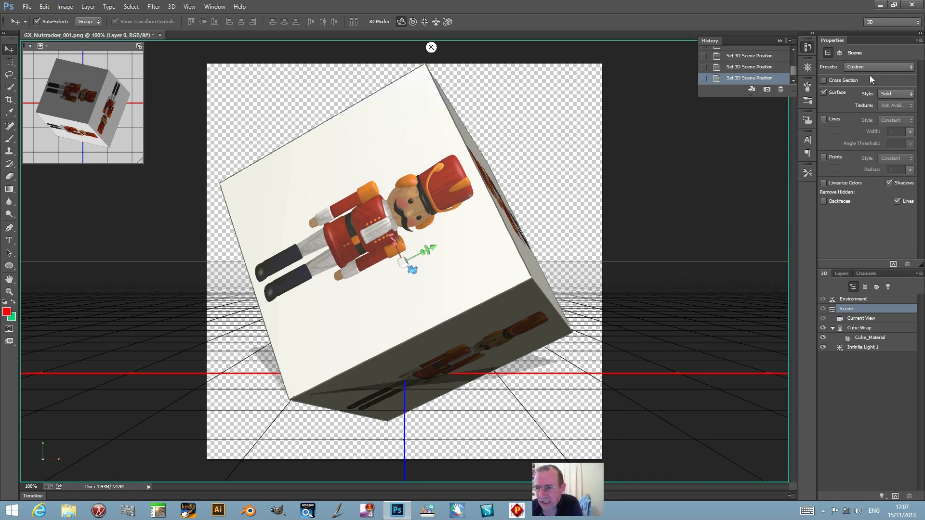
Apply the Sketch Thick Pencil scene render preset and reopen the preset list
{"action": "left_click", "coordinate": [879, 66]}
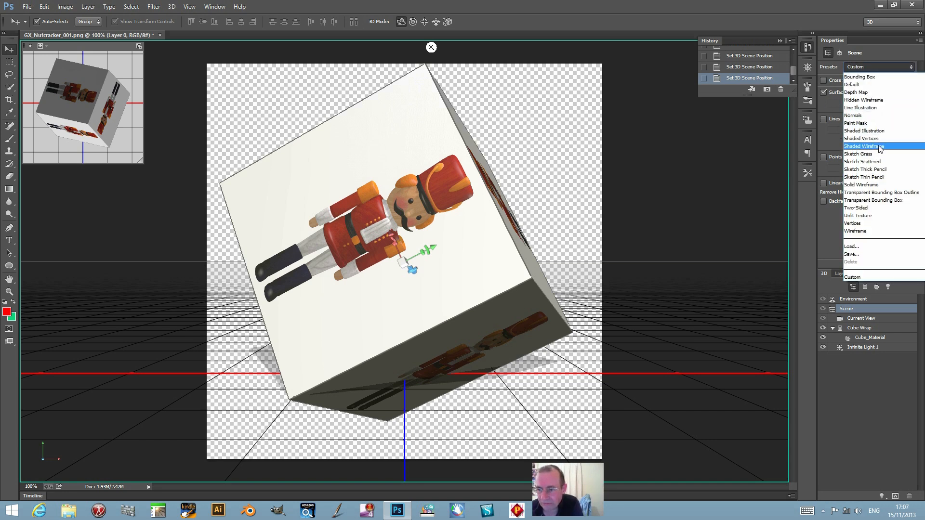
{"action": "mouse_move", "coordinate": [879, 162]}
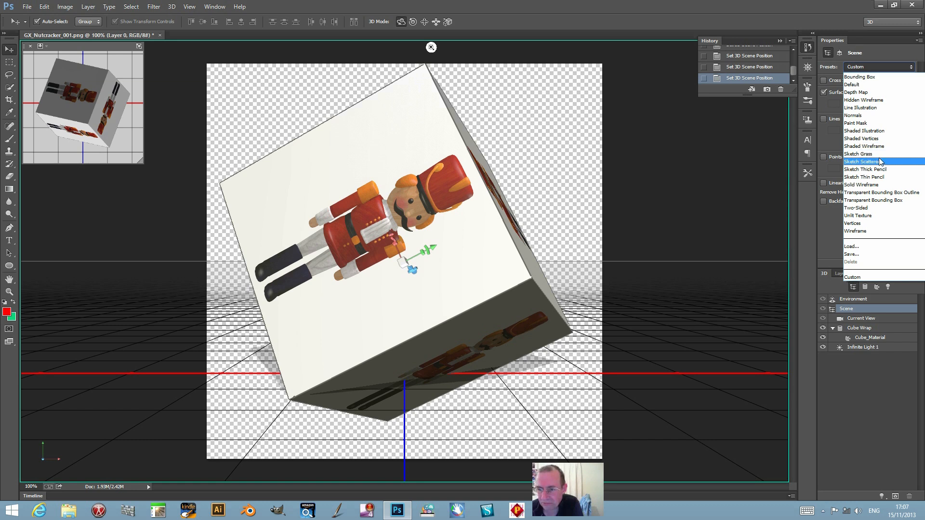
{"action": "mouse_move", "coordinate": [865, 169]}
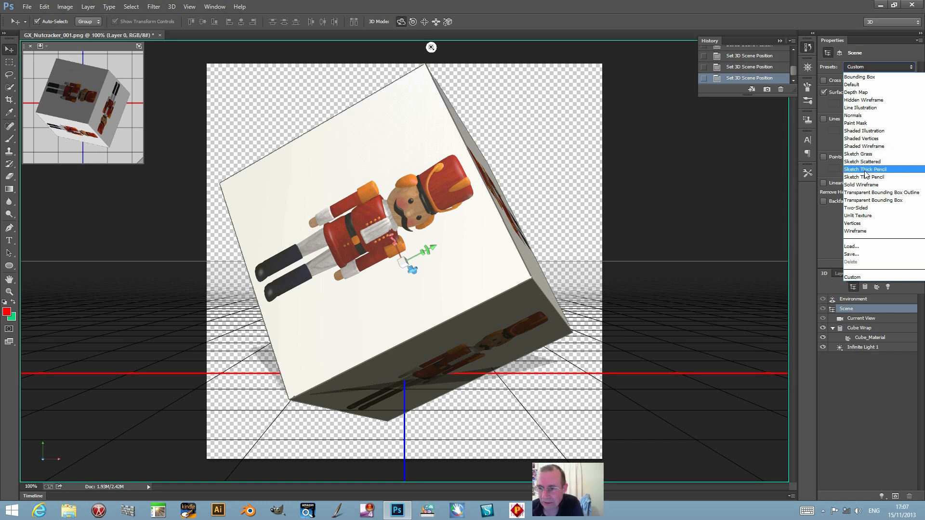
{"action": "left_click", "coordinate": [866, 169]}
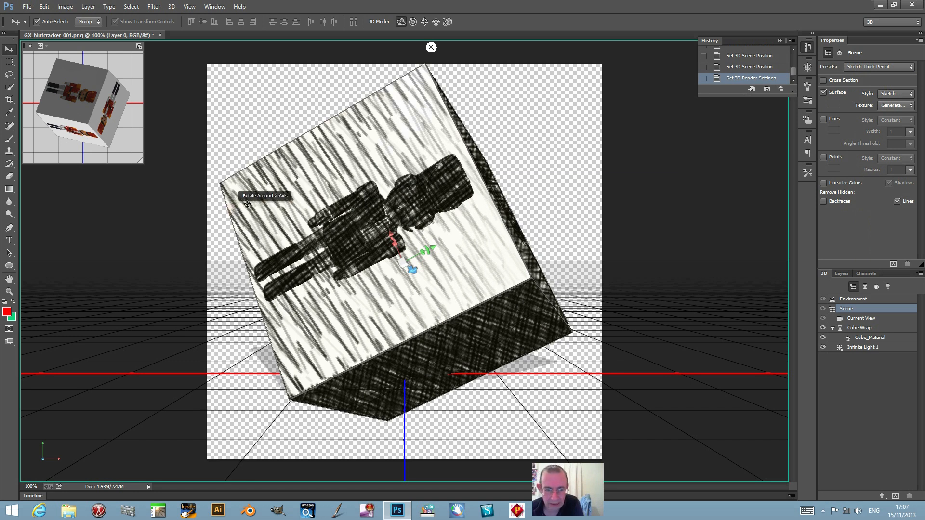
{"action": "mouse_move", "coordinate": [350, 371]}
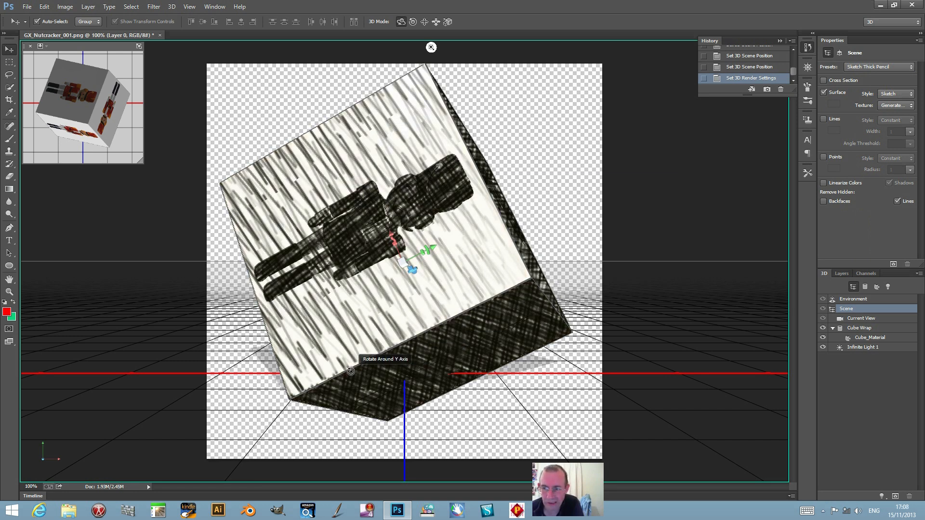
{"action": "left_click", "coordinate": [895, 93]}
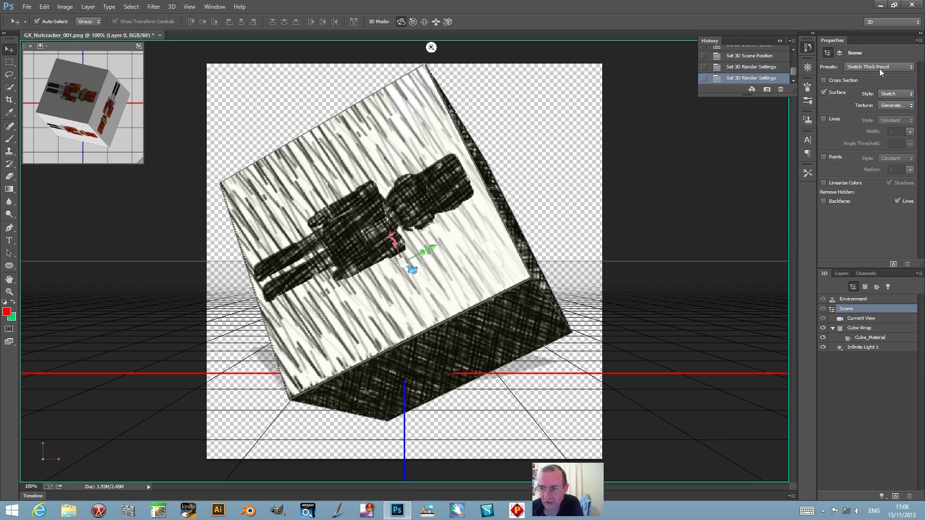
{"action": "left_click", "coordinate": [879, 66]}
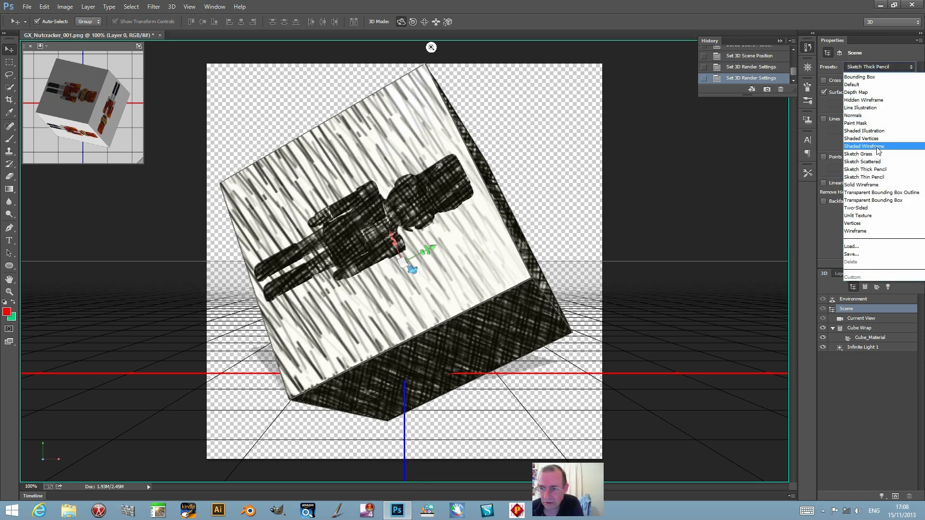
Try Shaded Wireframe and Line Illustration, then settle on Sketch Thin Pencil
{"action": "left_click", "coordinate": [864, 146]}
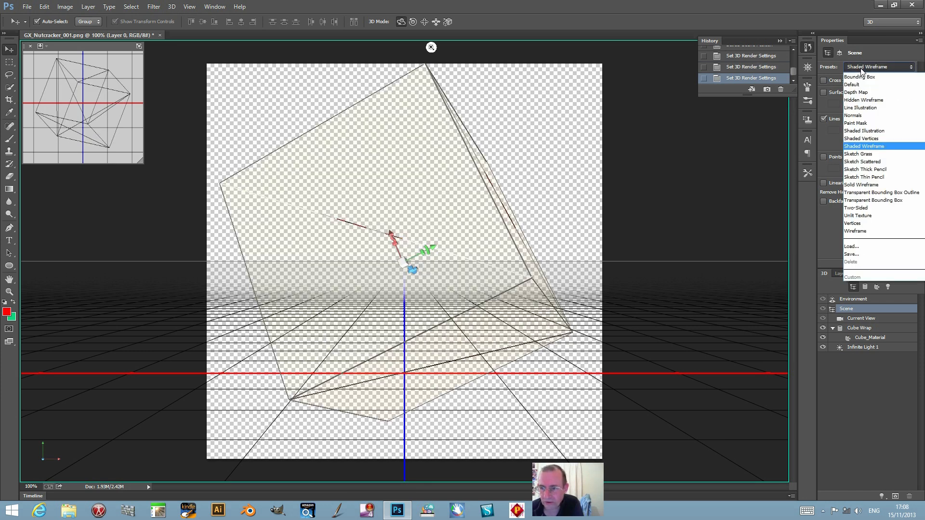
{"action": "left_click", "coordinate": [860, 107]}
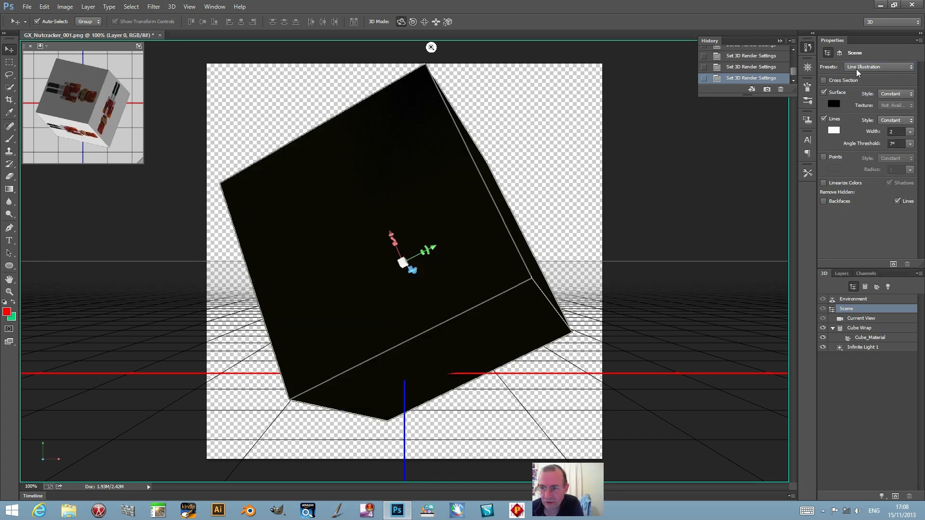
{"action": "left_click", "coordinate": [878, 66]}
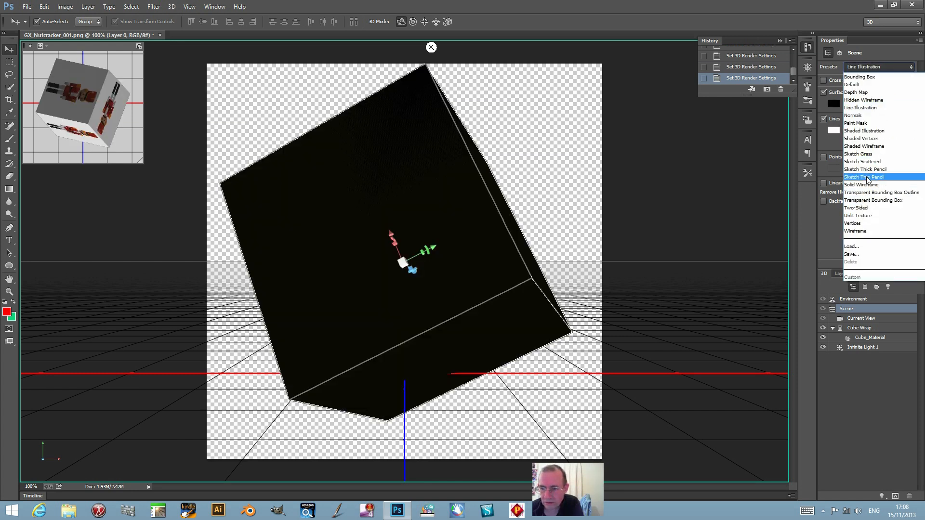
{"action": "left_click", "coordinate": [866, 178]}
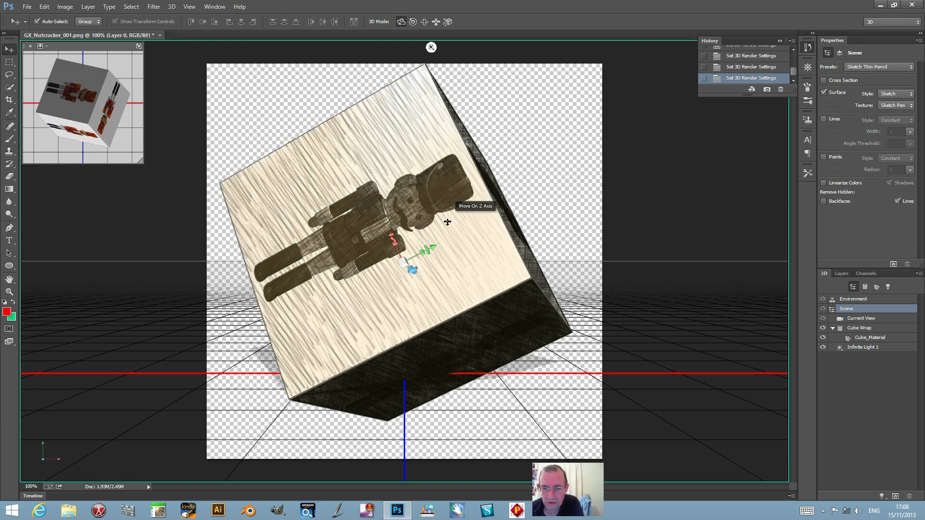
Turn the cube to show two faces and choose Load Texture for the sketch surface
{"action": "left_click_drag", "start_coordinate": [447, 222], "coordinate": [432, 246]}
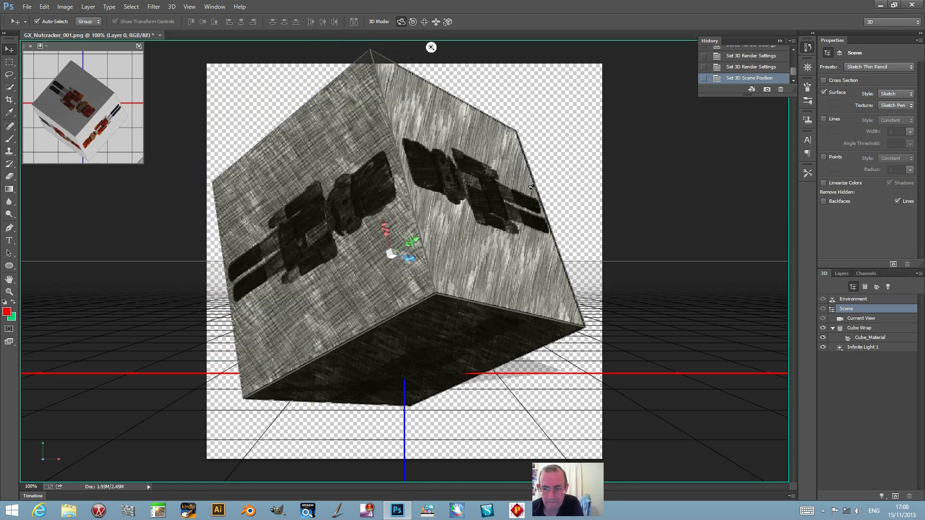
{"action": "left_click", "coordinate": [897, 105]}
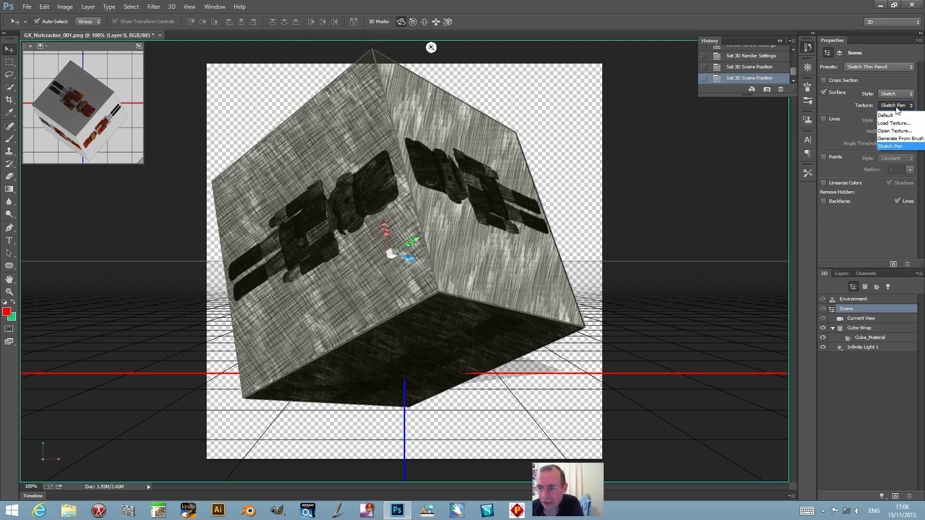
{"action": "mouse_move", "coordinate": [895, 125]}
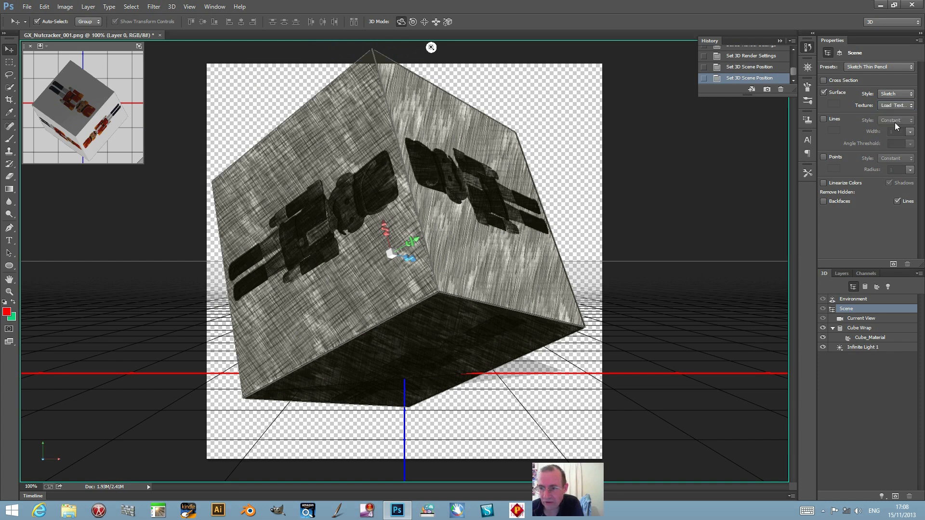
Load GX_Nutcracker_010 from the PNG Patterns folder as the sketch texture
{"action": "left_click", "coordinate": [894, 105]}
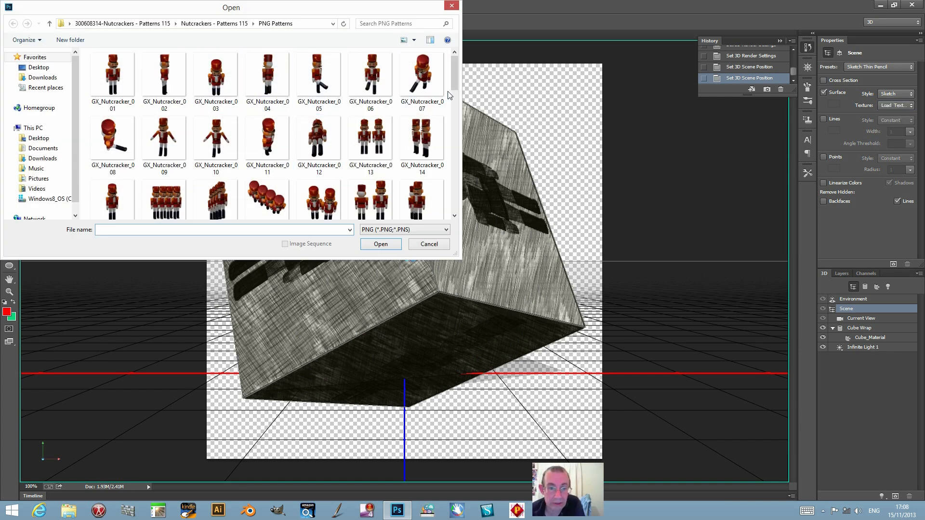
{"action": "mouse_move", "coordinate": [421, 72]}
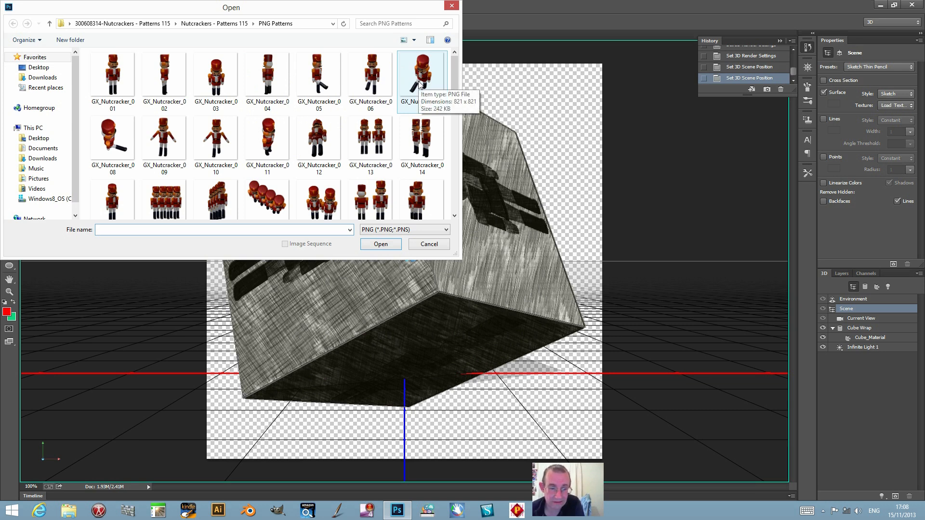
{"action": "left_click", "coordinate": [216, 138]}
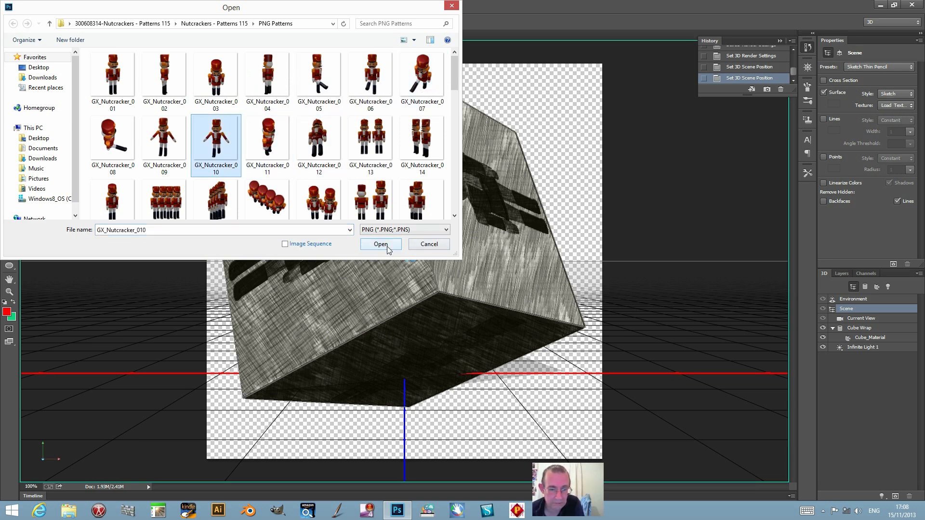
{"action": "left_click", "coordinate": [381, 244]}
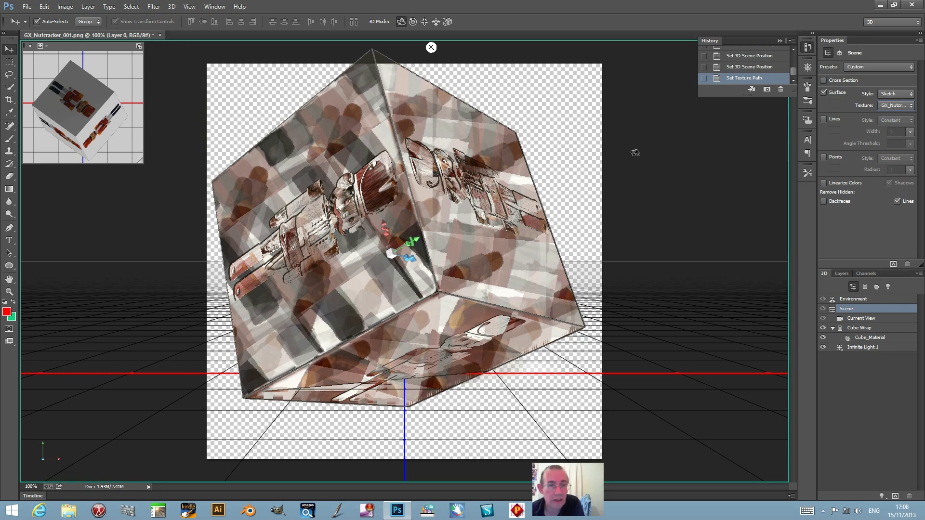
{"action": "mouse_move", "coordinate": [246, 124]}
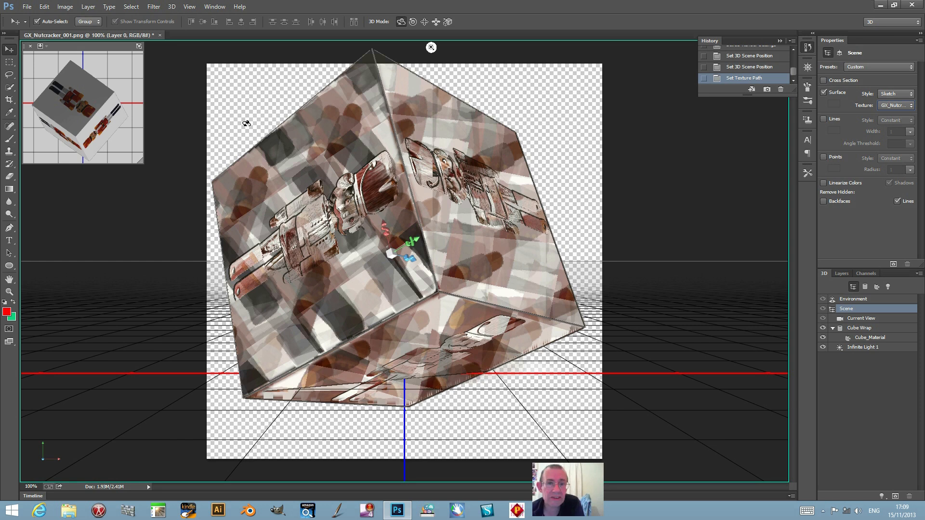
{"action": "mouse_move", "coordinate": [220, 128]}
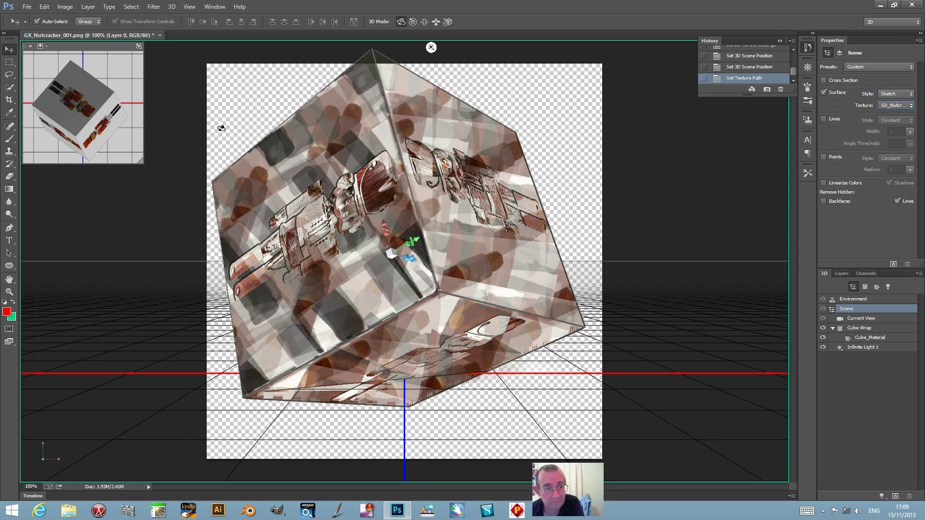